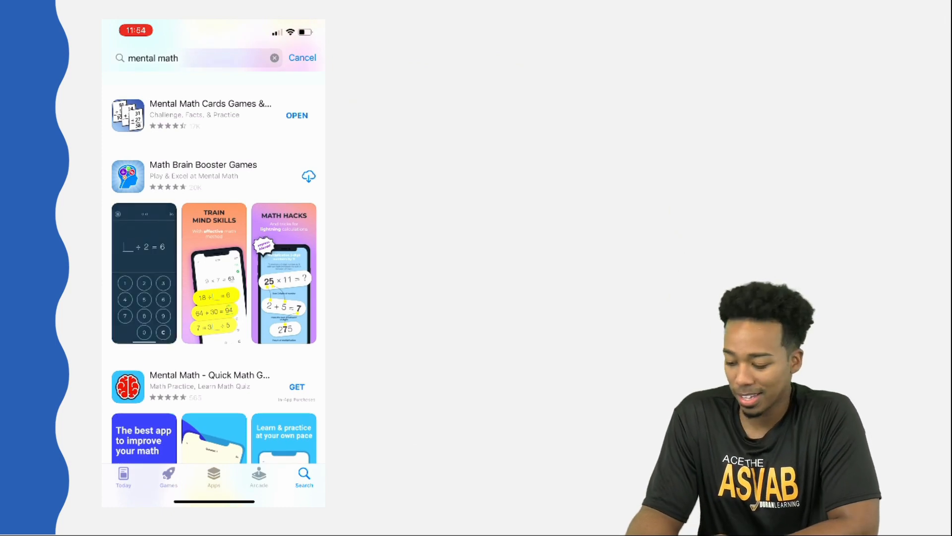
Step: Open the Mental Math Cards product page from the search results and launch the app
click(210, 115)
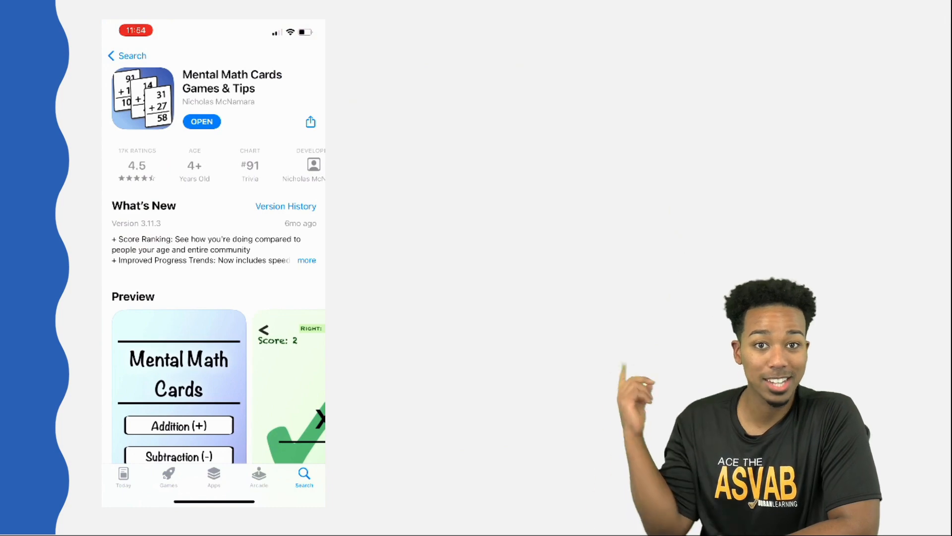
click(202, 121)
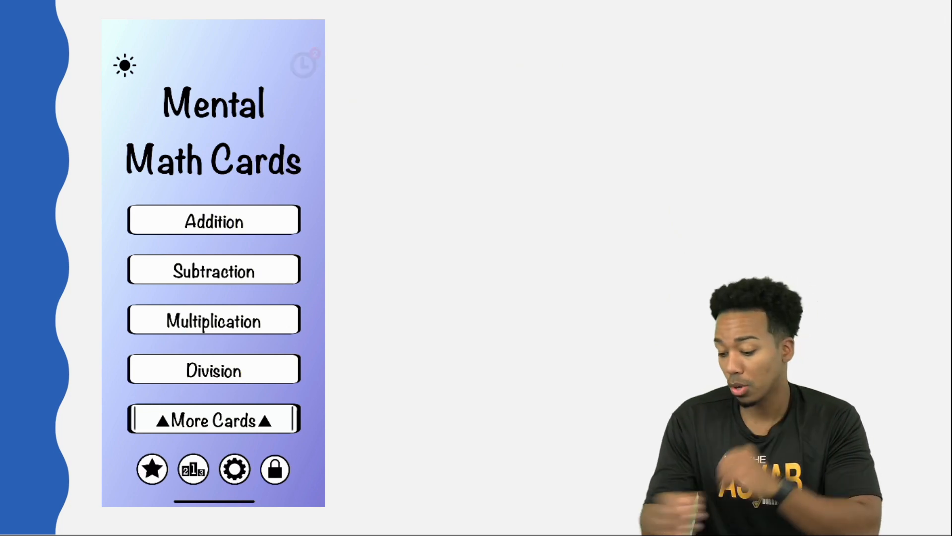
Step: Open the Addition deck from the app's home screen
click(213, 219)
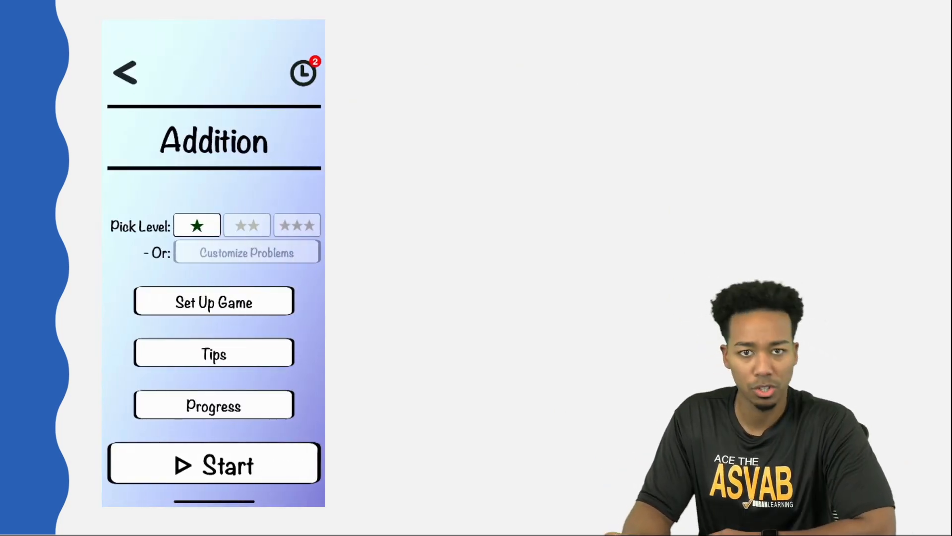
Step: Try the two-, three- and one-star Addition levels twice over, ending on one star
click(247, 225)
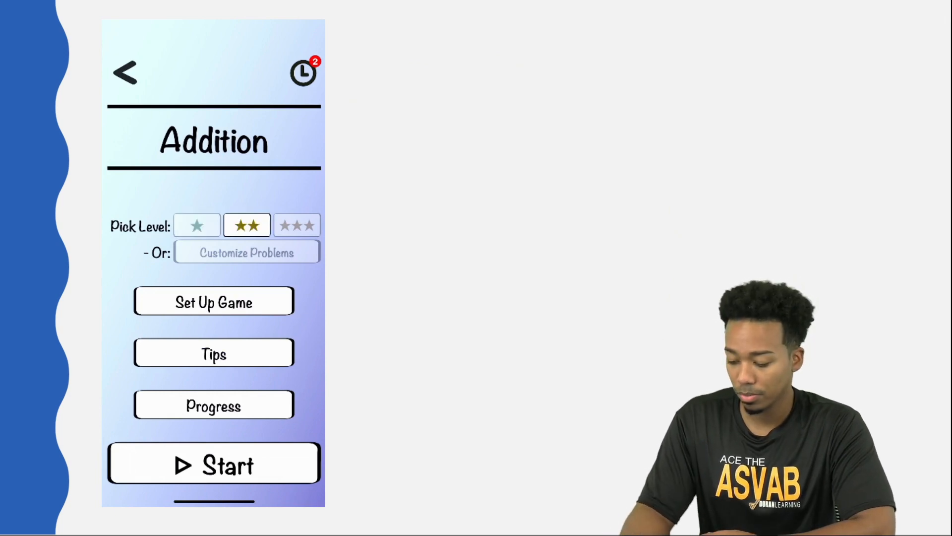
click(297, 225)
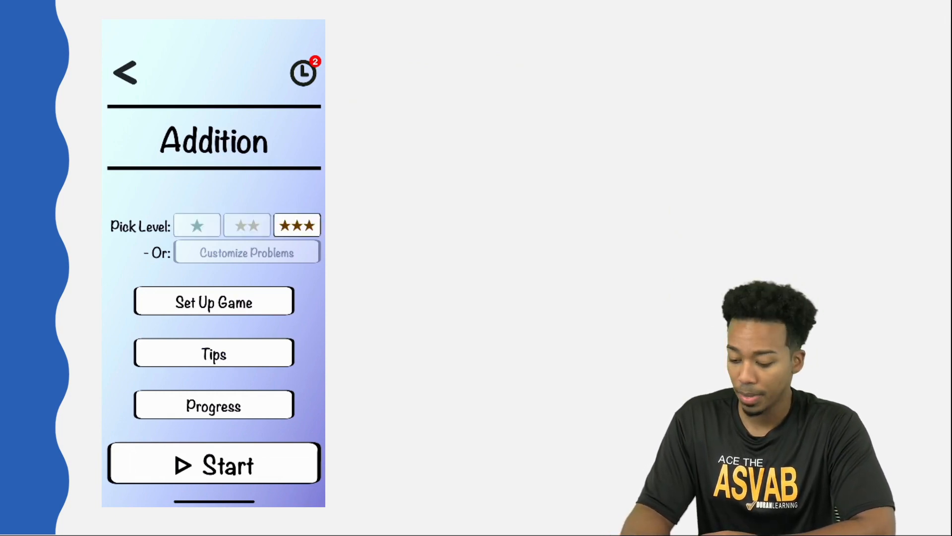
click(197, 226)
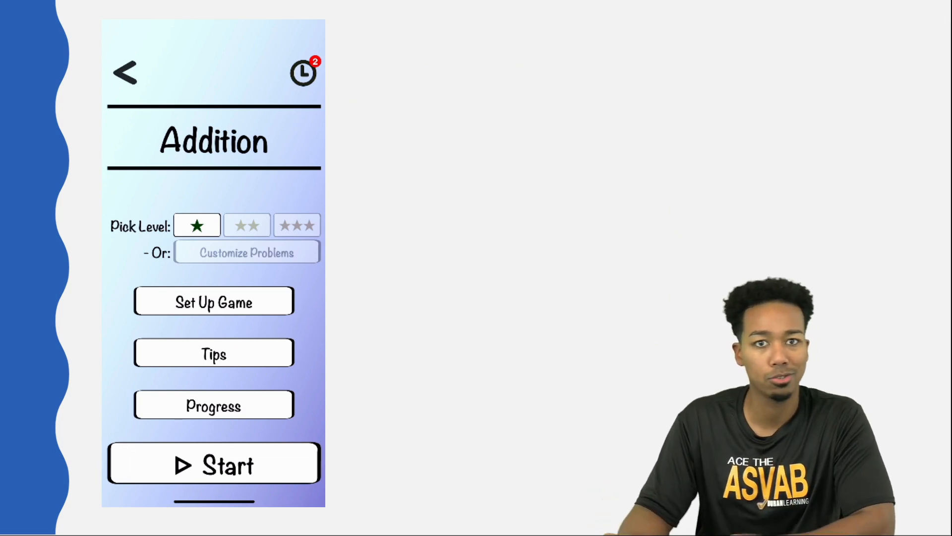
click(247, 225)
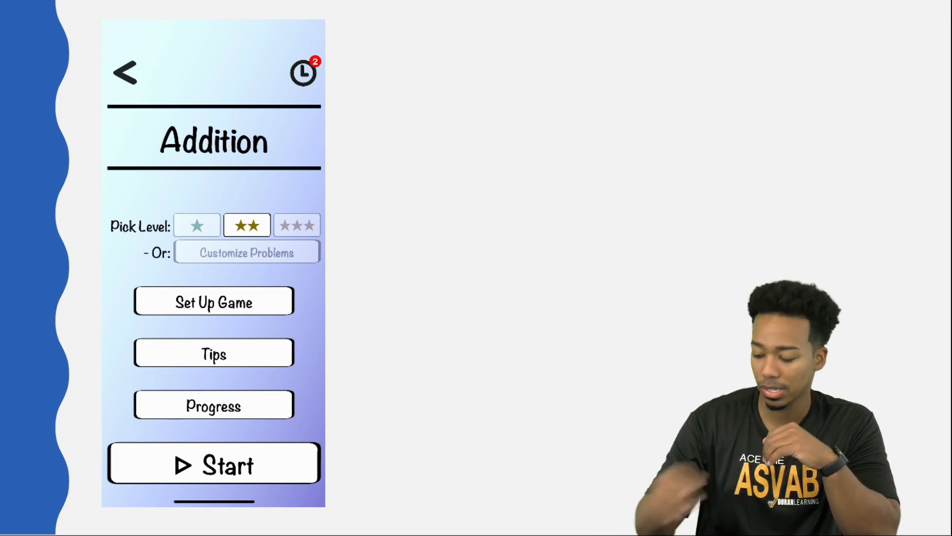
click(297, 224)
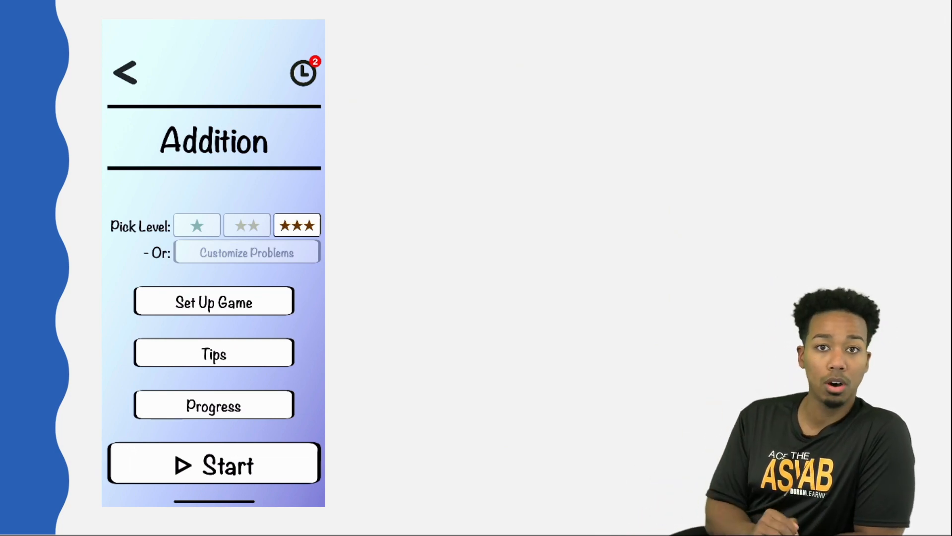
click(197, 225)
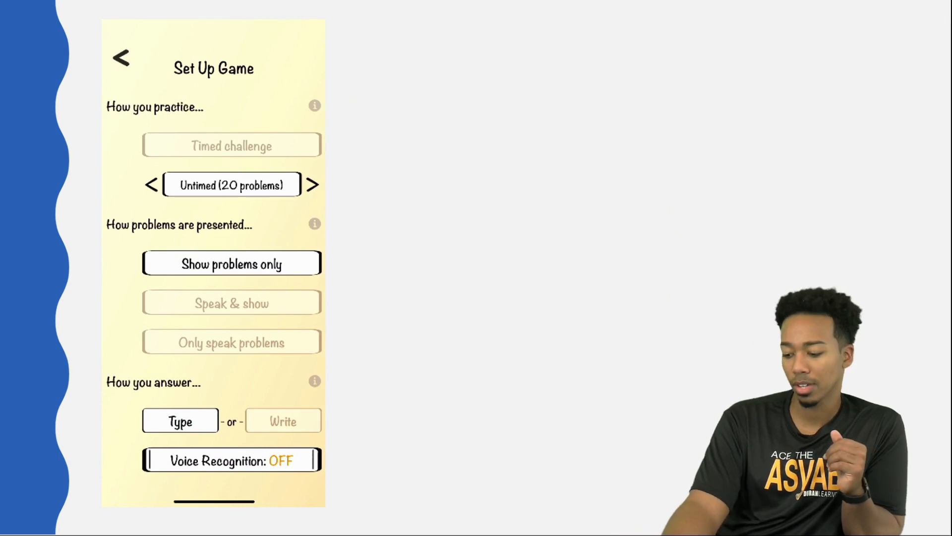
Step: Toggle timed and untimed, settle on untimed 20 problems with voice recognition on
click(232, 145)
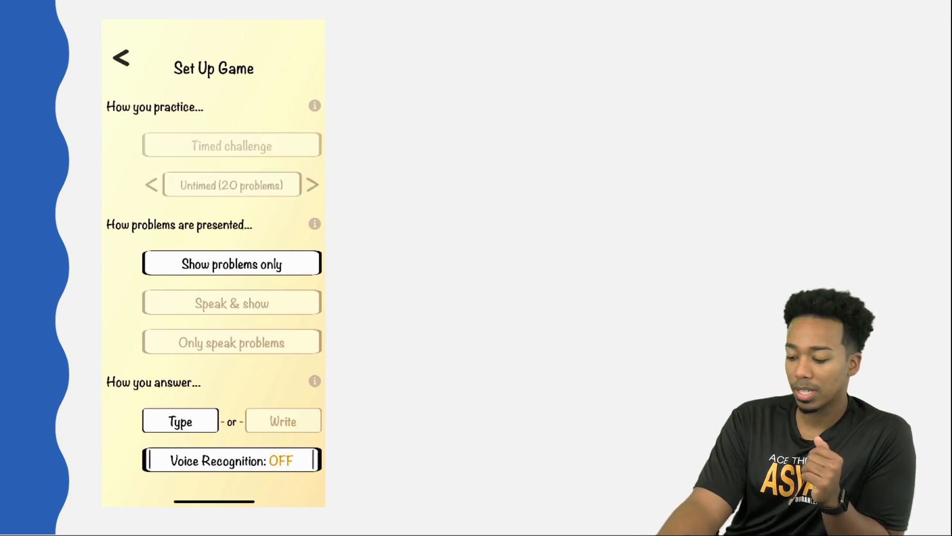
click(231, 146)
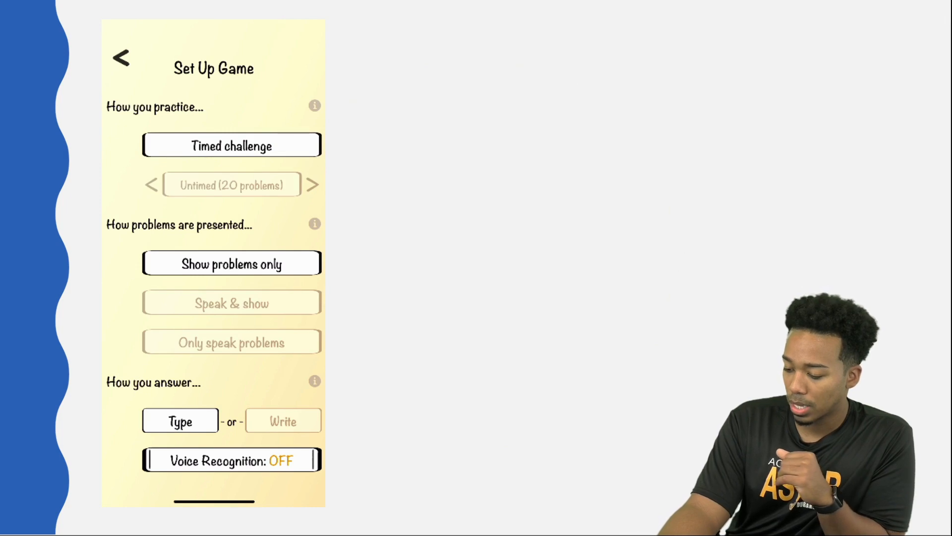
click(232, 185)
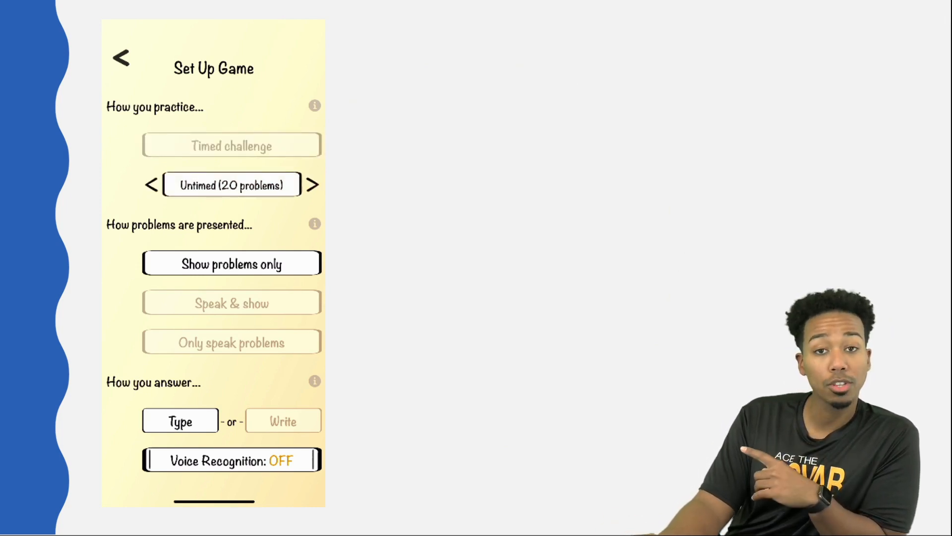
click(231, 460)
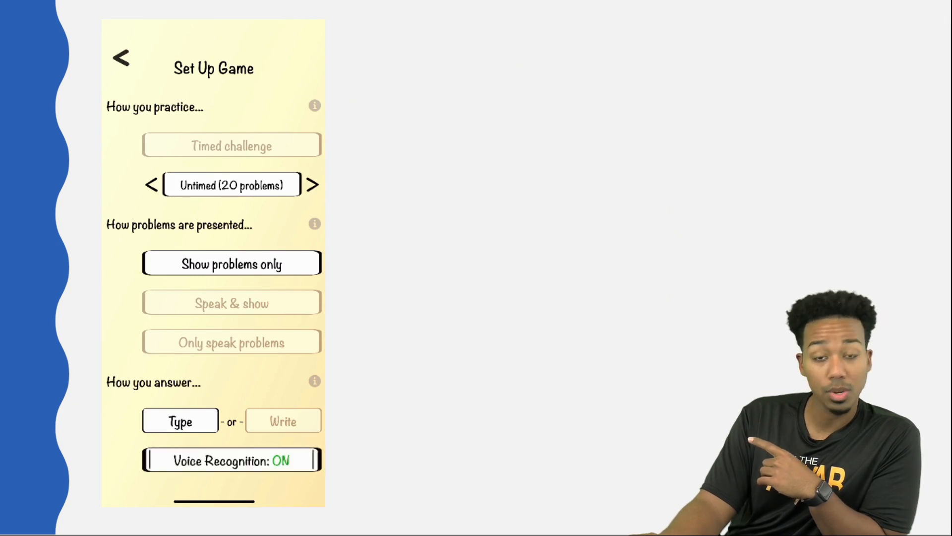
click(232, 460)
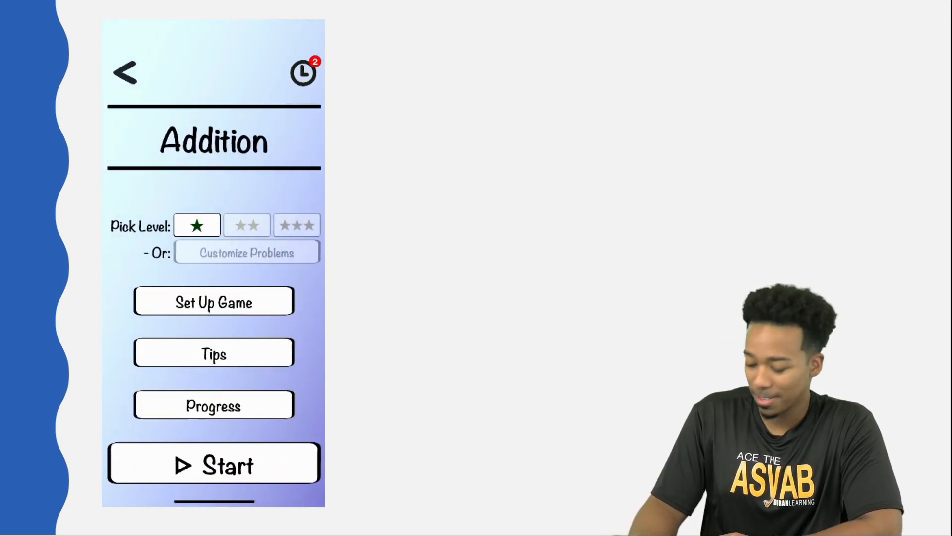
Step: Start the one-star addition round and answer sums like 5 + 10, 11 + 5, 9 + 12, 2 + 12
click(214, 464)
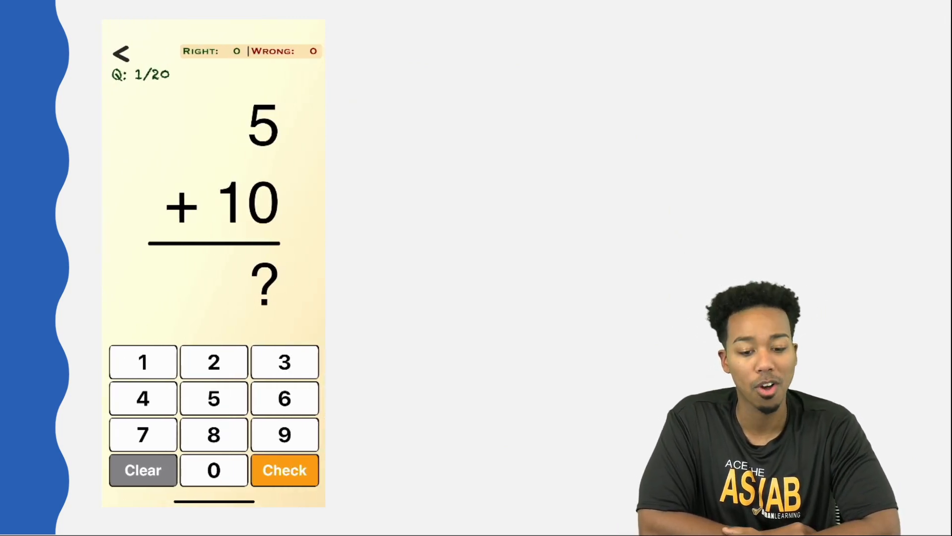
click(285, 470)
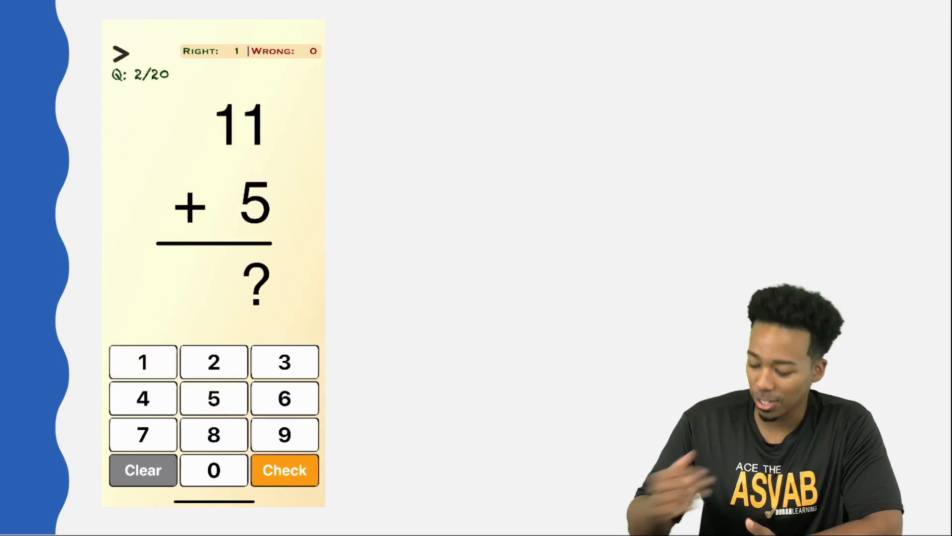
click(284, 470)
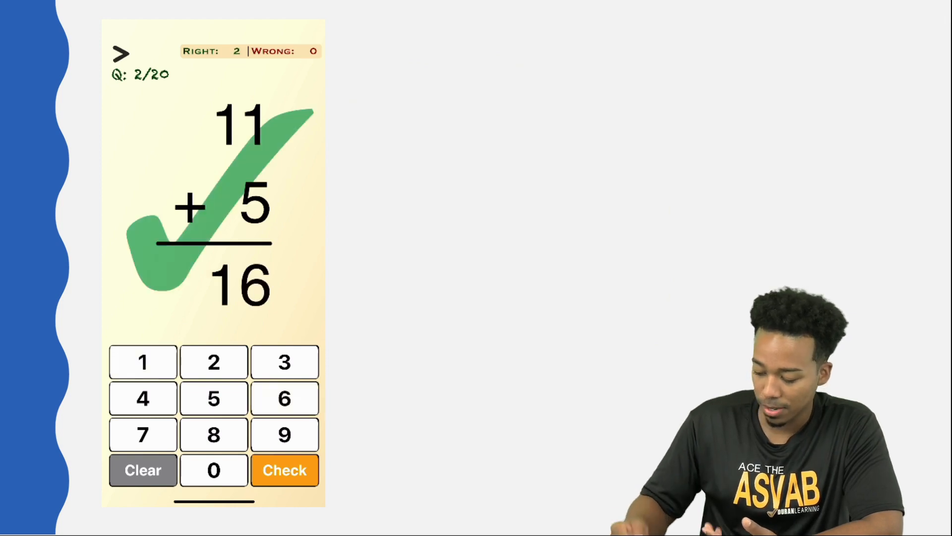
click(284, 471)
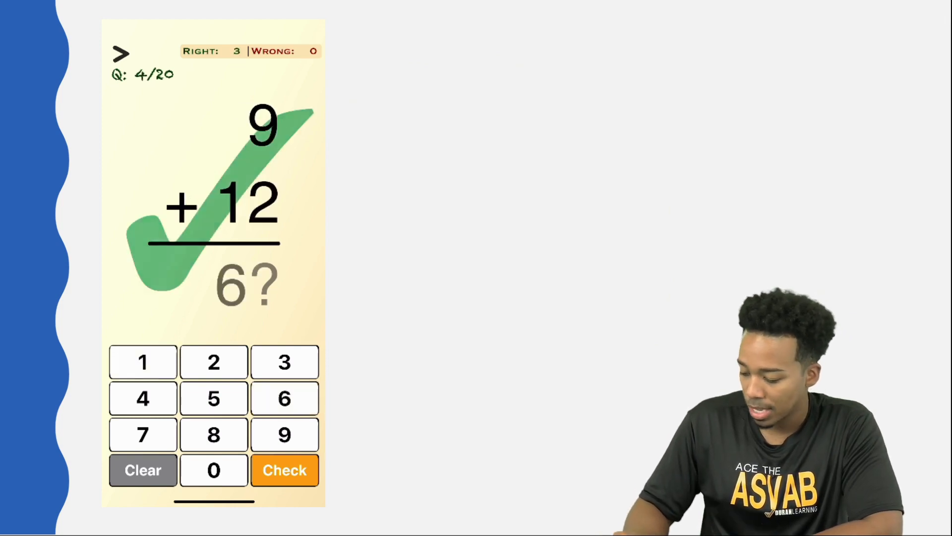
click(284, 469)
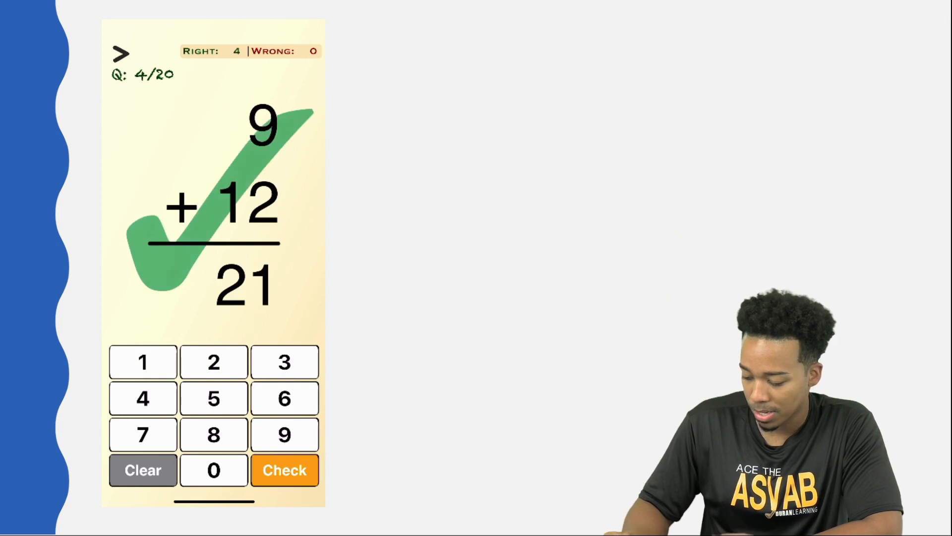
click(285, 470)
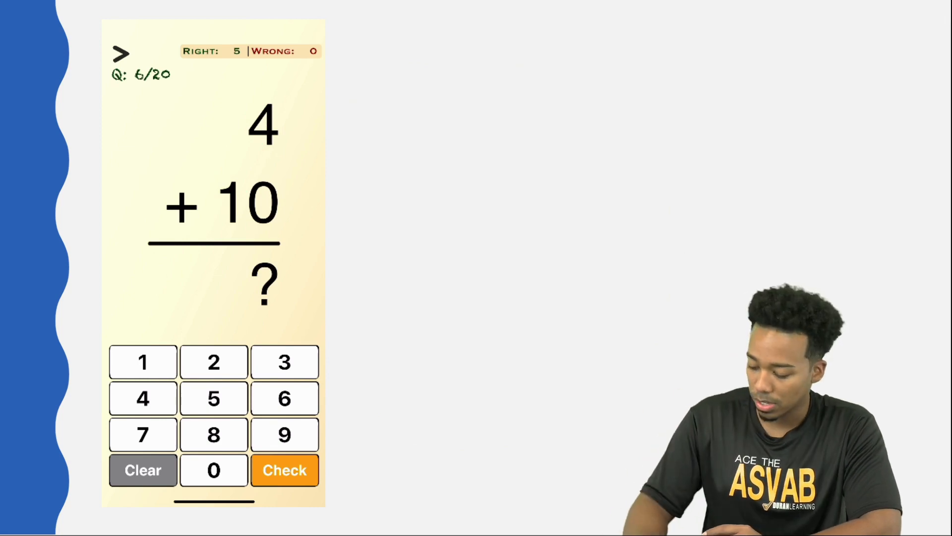
click(284, 469)
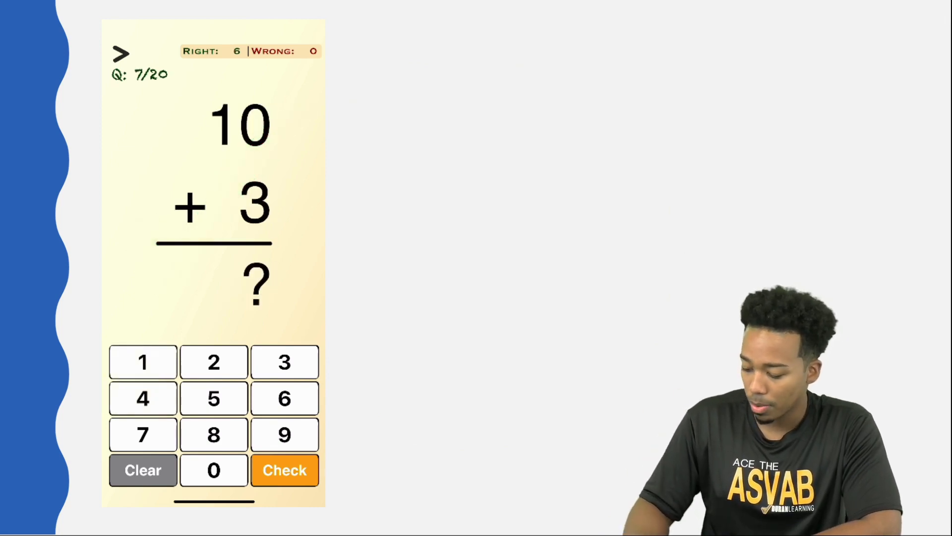
click(284, 470)
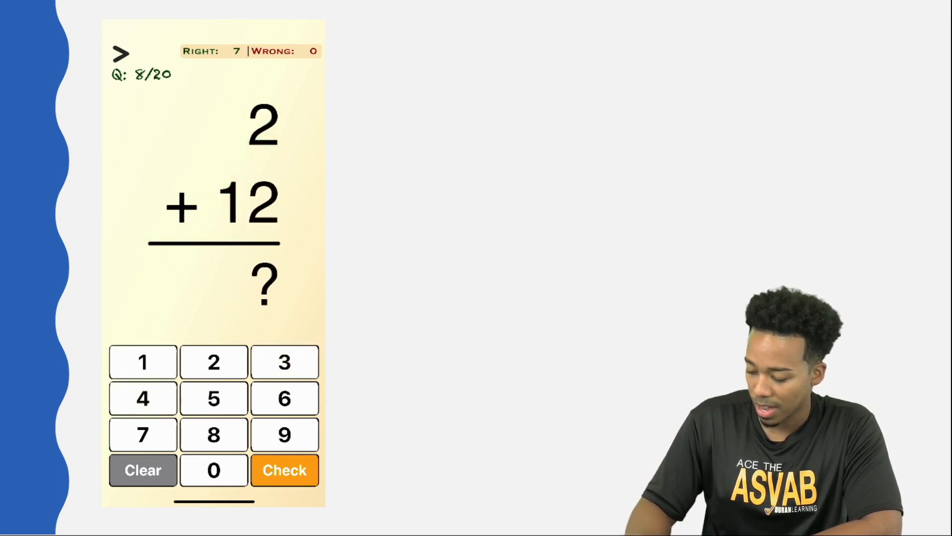
click(284, 469)
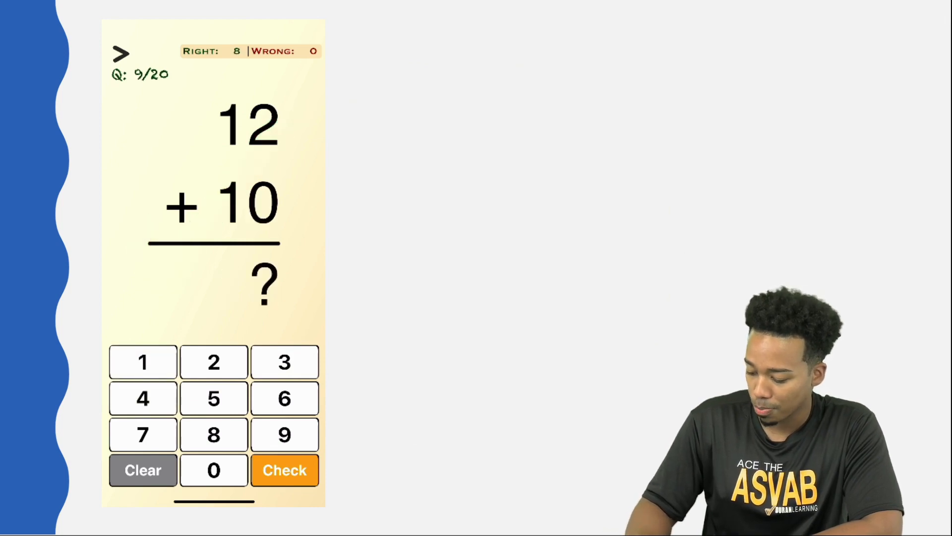
Step: Answer 12 + 10, 11 + 2, 2 + 4, 11 + 10, 5 + 10, and enter 10 for 3 + 7
click(284, 470)
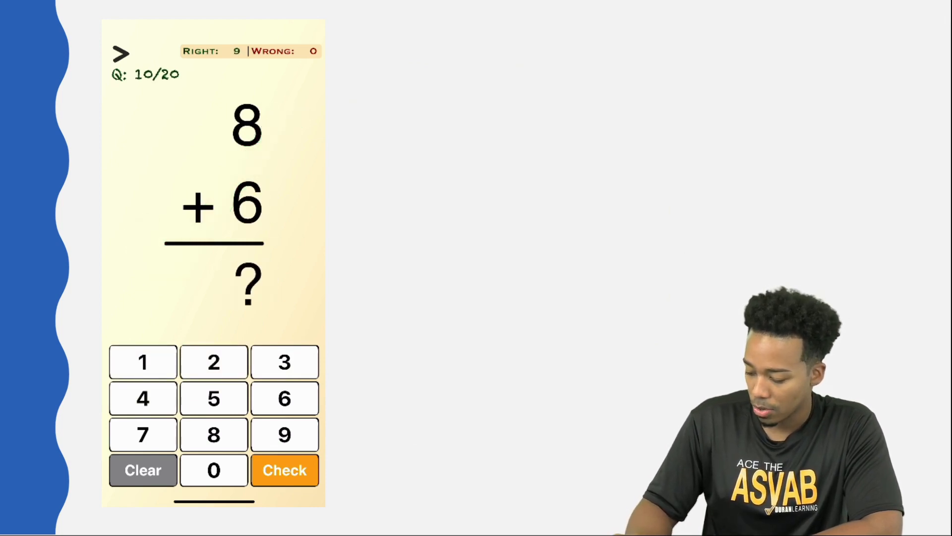
click(284, 470)
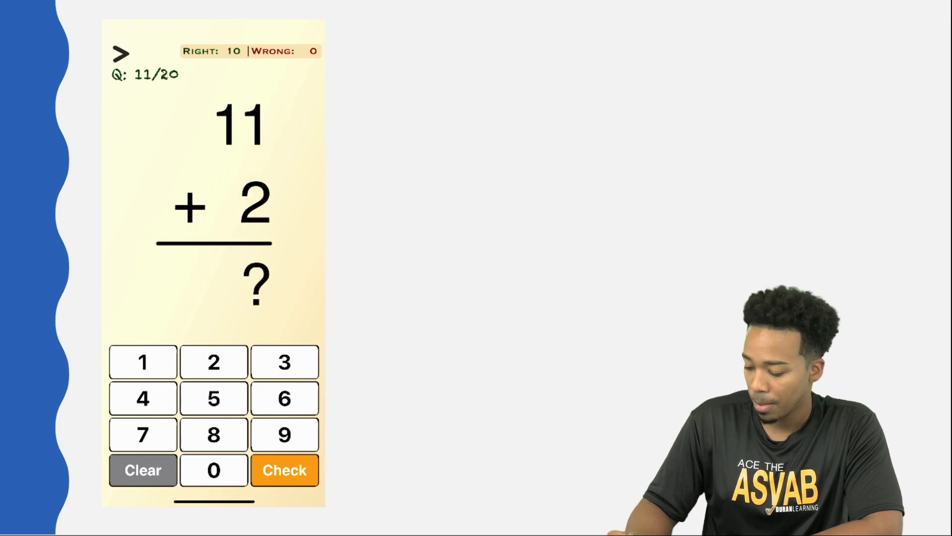
click(284, 470)
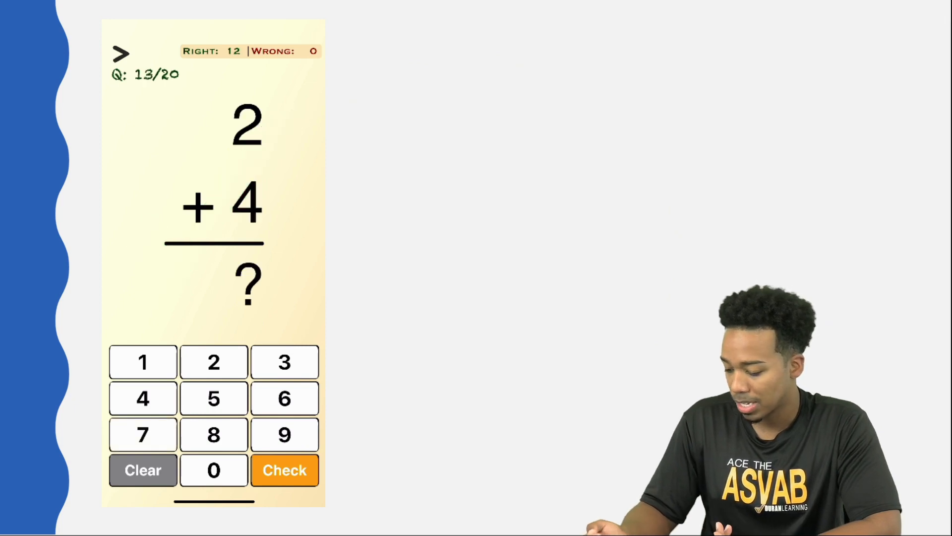
click(284, 470)
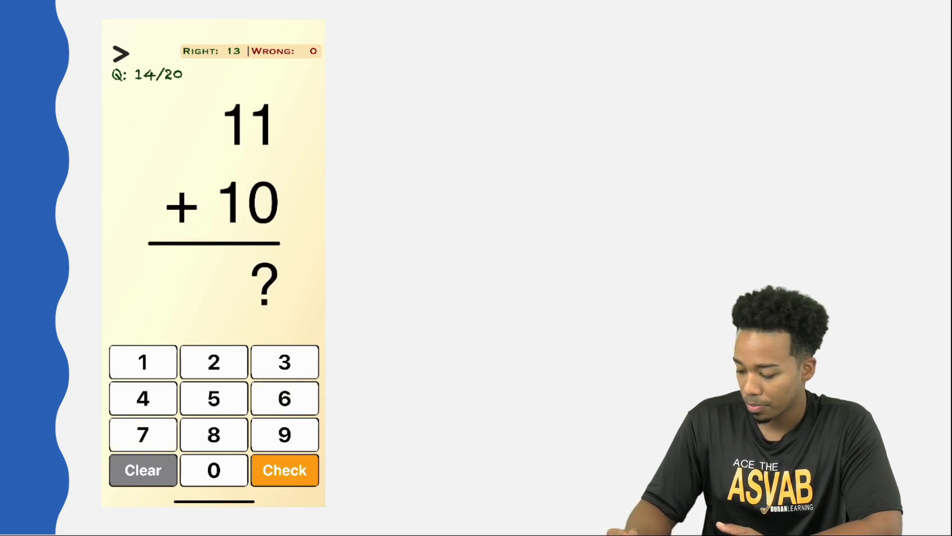
click(284, 469)
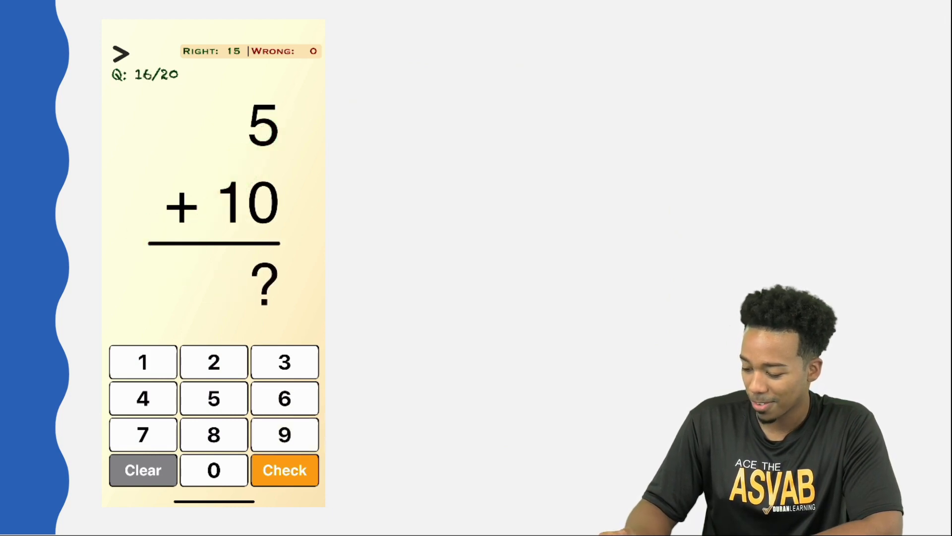
click(284, 470)
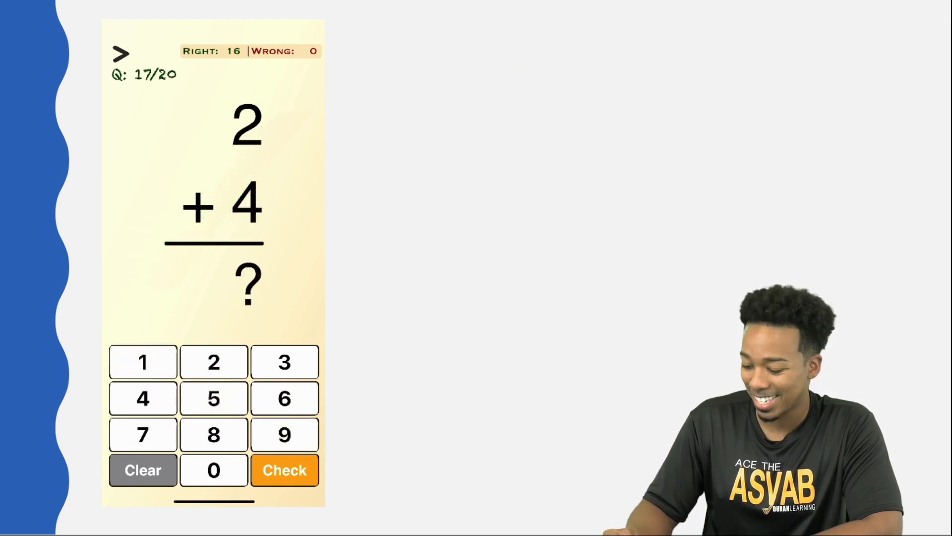
click(284, 471)
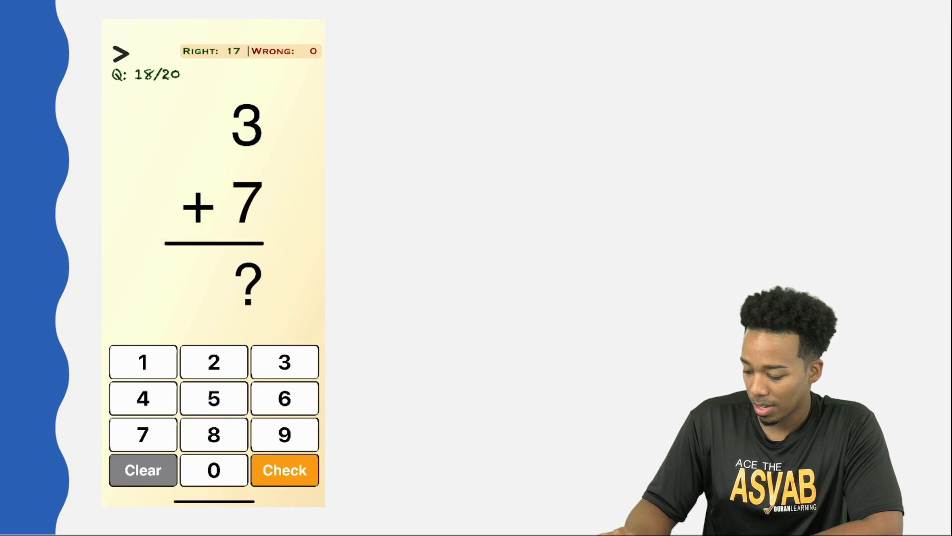
click(284, 470)
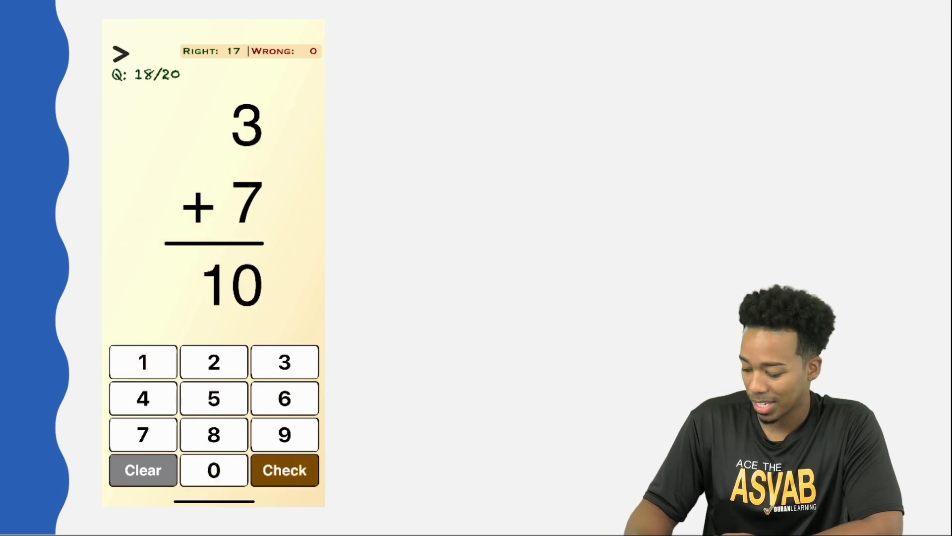
Step: Check the answer 10 for 3 + 7 to finish the untimed drill
click(283, 470)
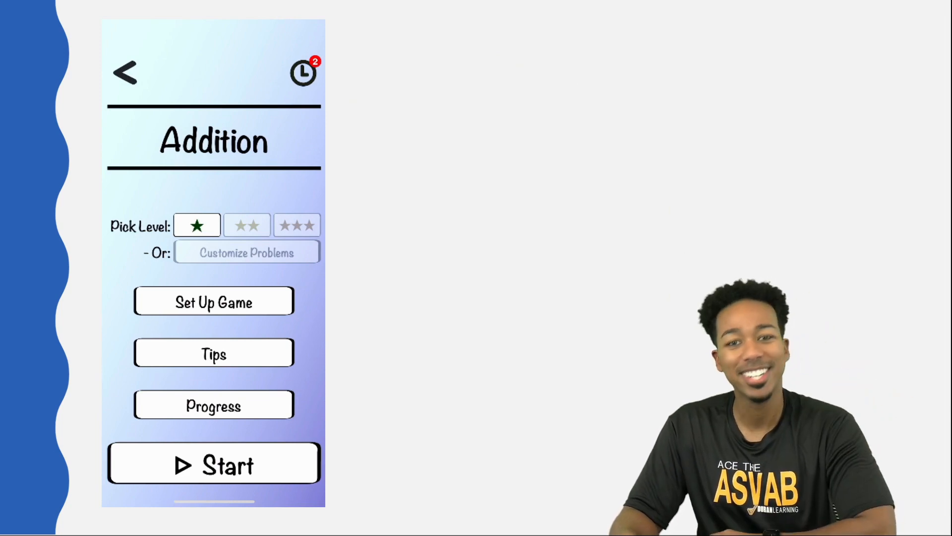
Step: Select the two-star Addition level and set practice to a timed challenge
click(246, 224)
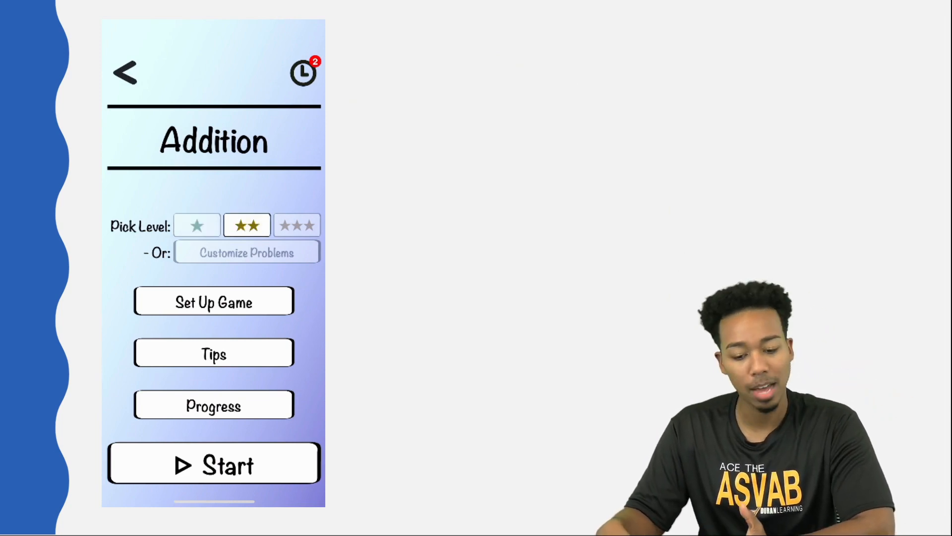
click(213, 301)
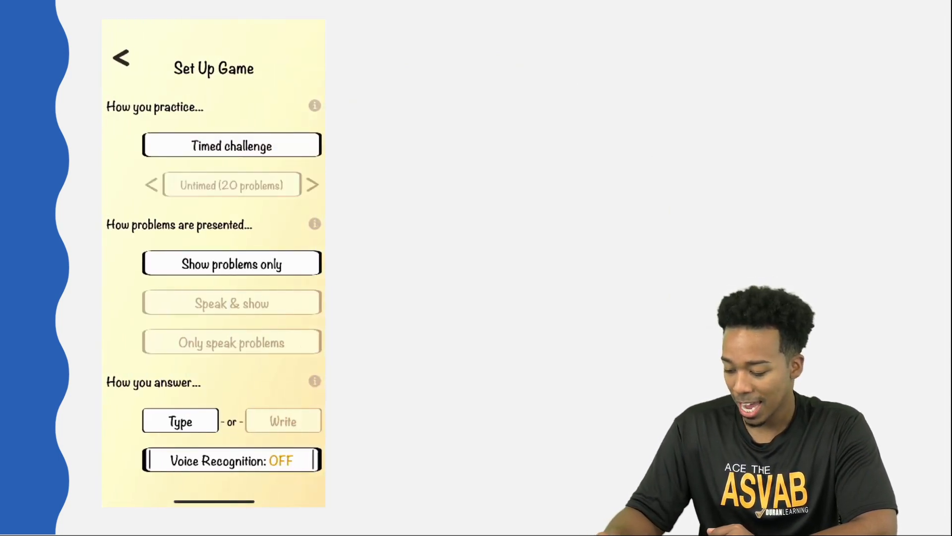
click(121, 57)
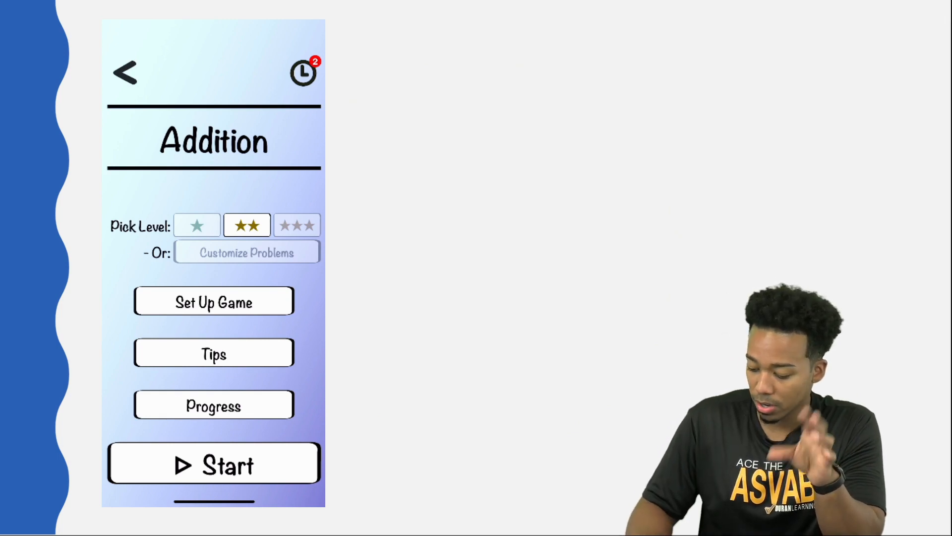
Step: Start the timed challenge and answer 64 + 33, 34 + 96, 85 + 16 and 26 + 78
click(214, 463)
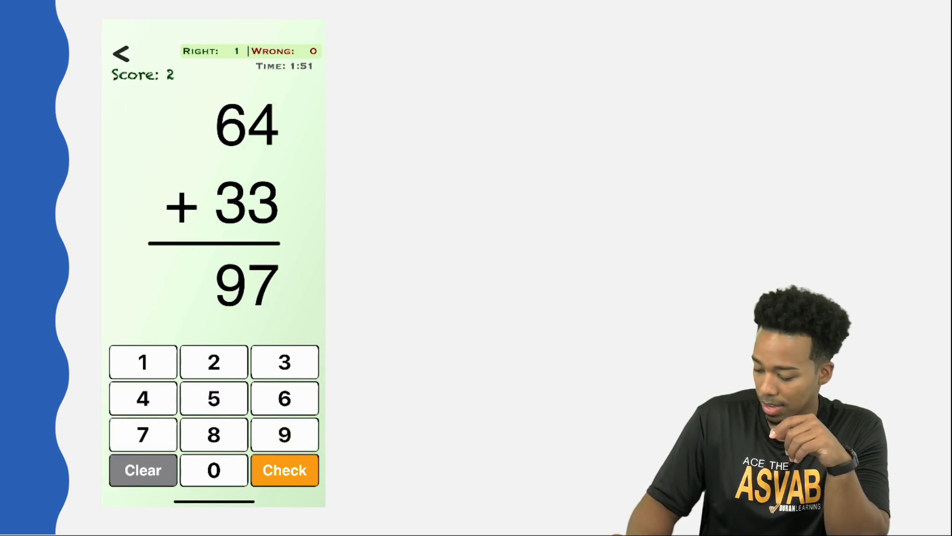
click(285, 469)
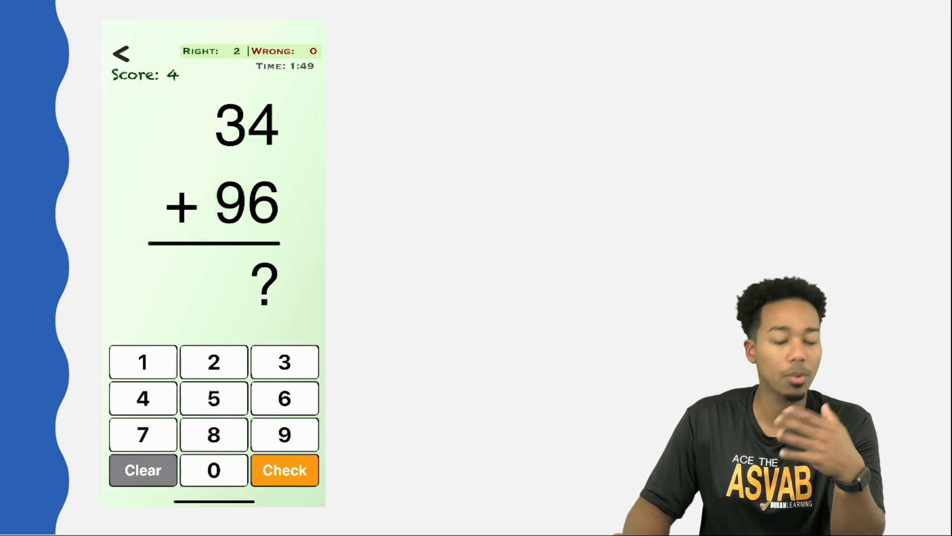
click(143, 361)
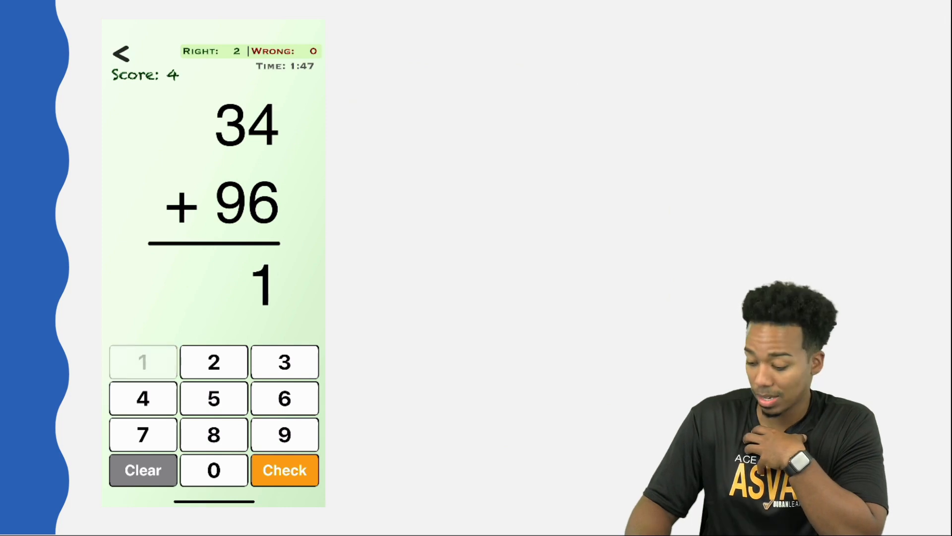
click(285, 470)
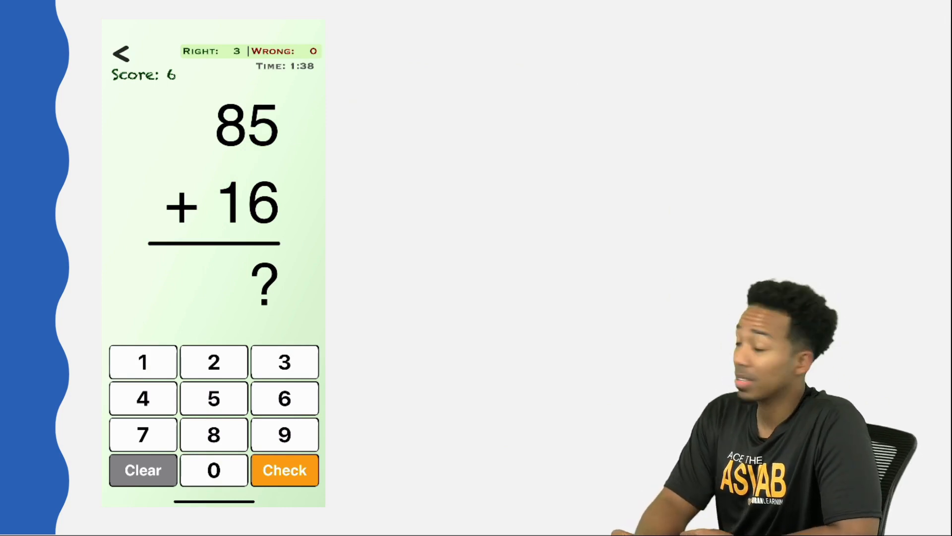
click(143, 361)
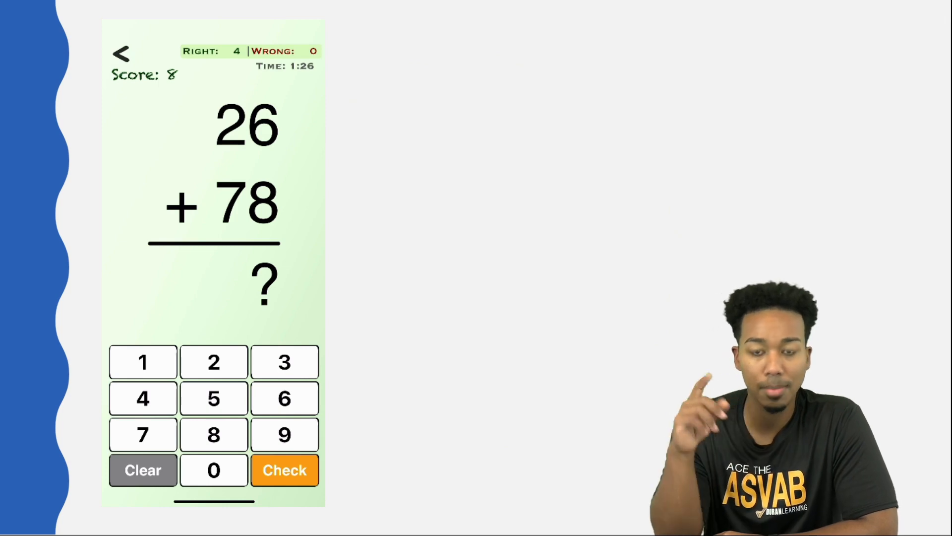
click(285, 469)
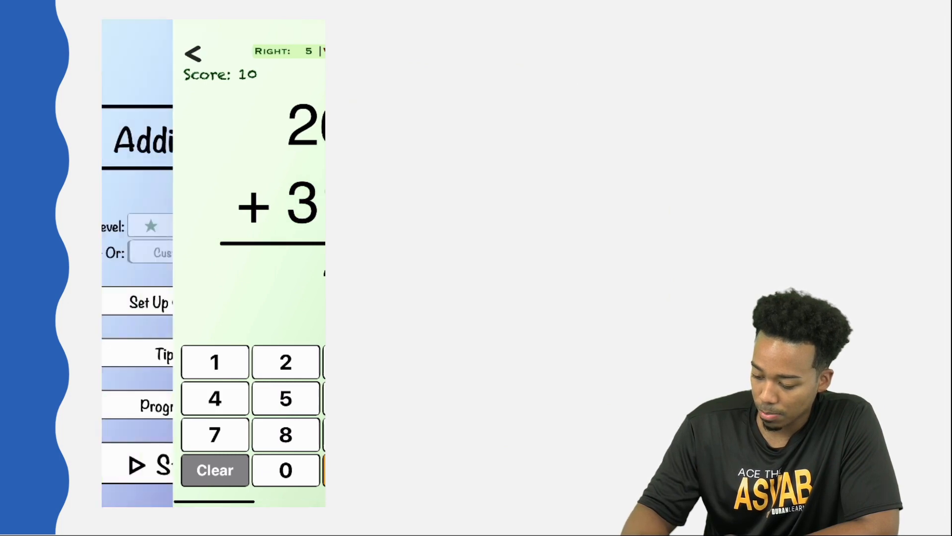
Step: Leave the timed challenge and return to the main operations menu
click(192, 54)
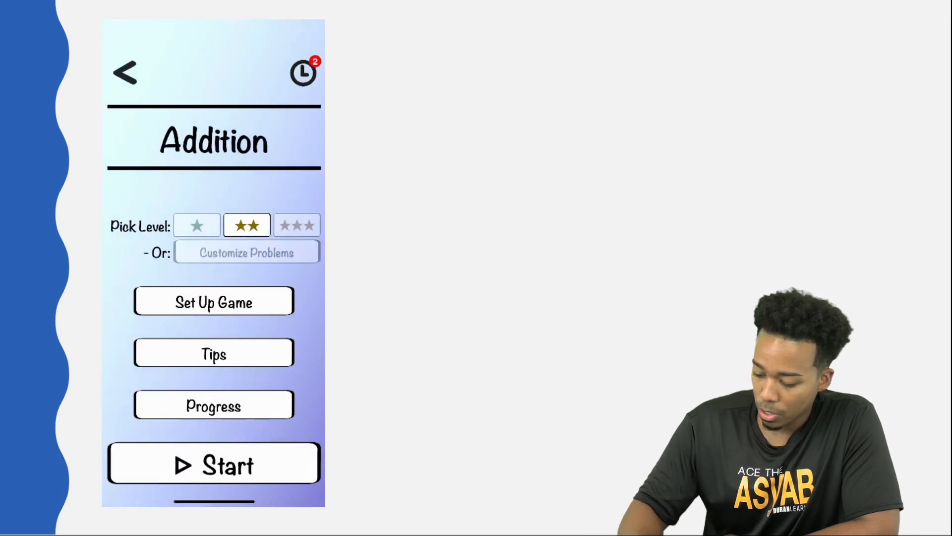
click(124, 72)
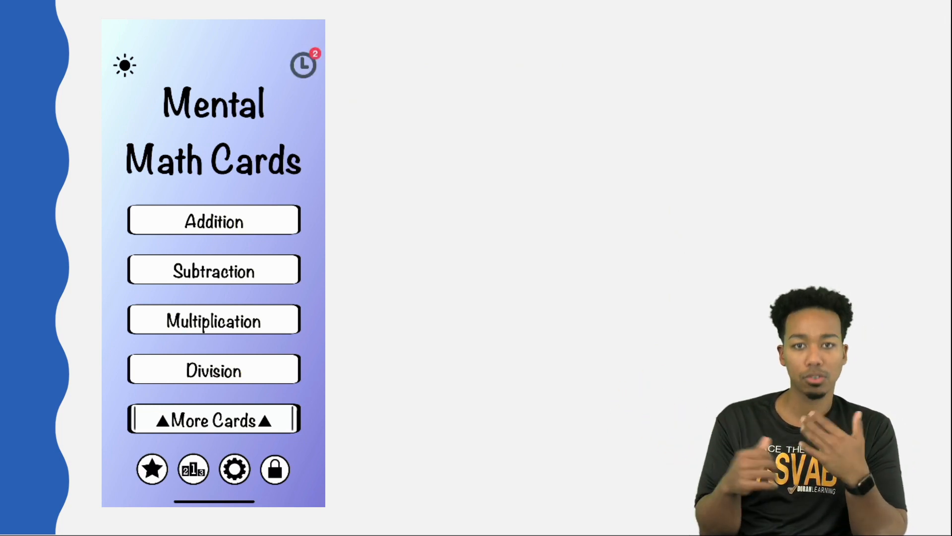
Step: Start the mixed-operations timed challenge and answer 63 + 70, 19 - 8 and 14 + 19
click(214, 419)
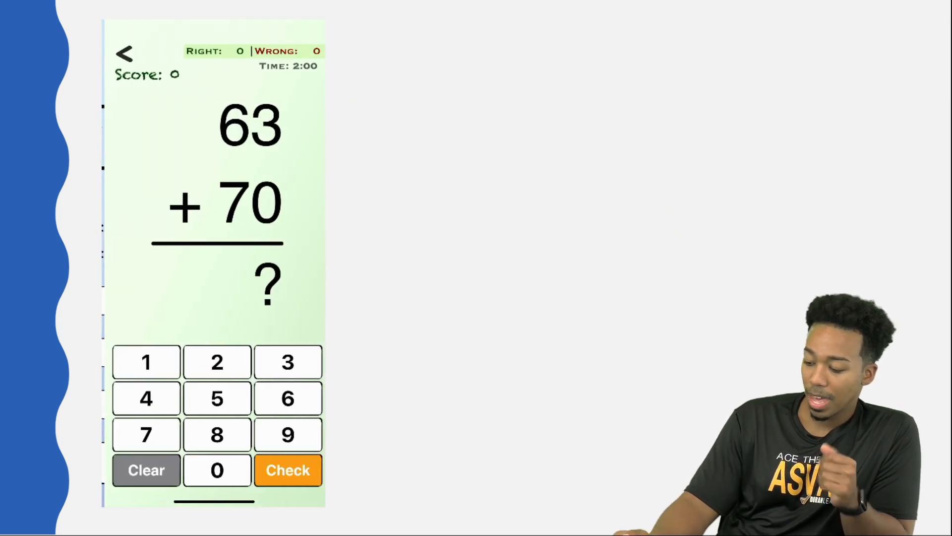
click(143, 362)
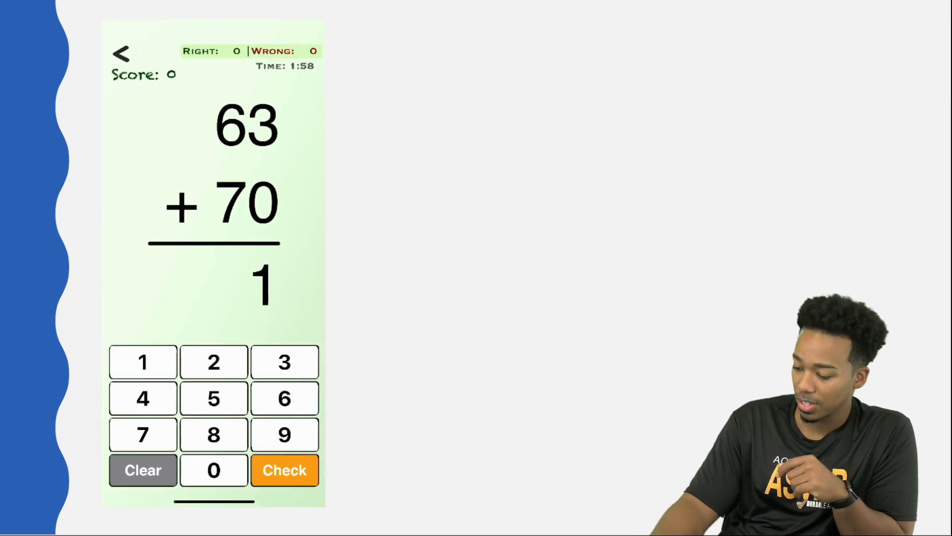
click(284, 470)
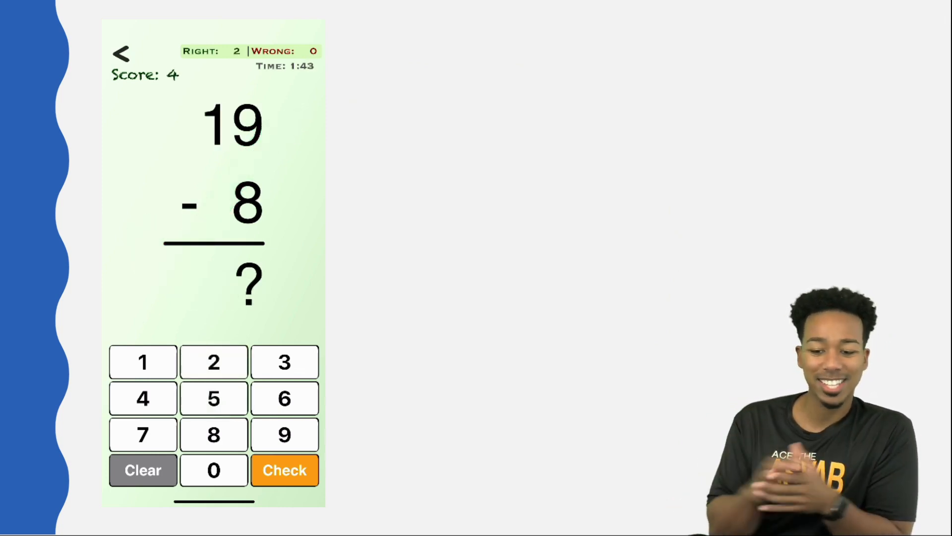
click(143, 361)
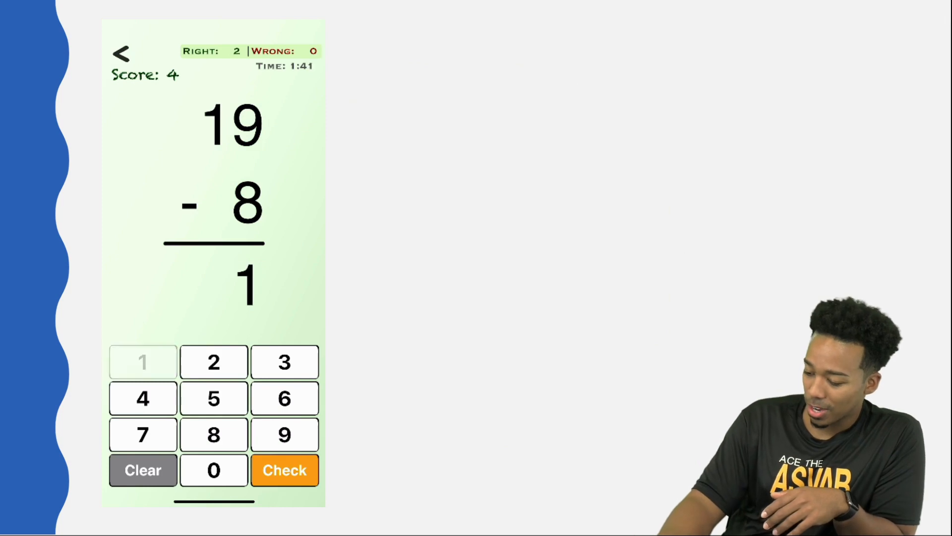
click(284, 470)
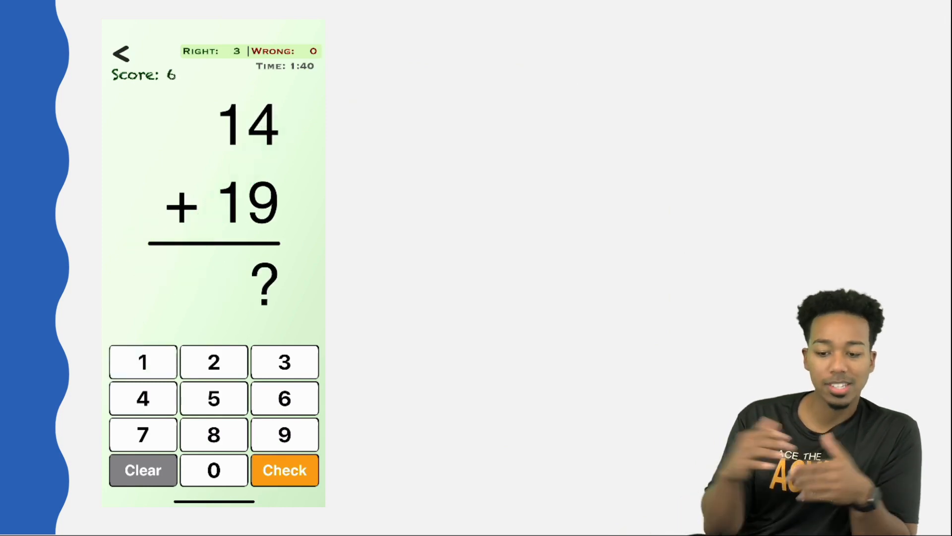
click(284, 470)
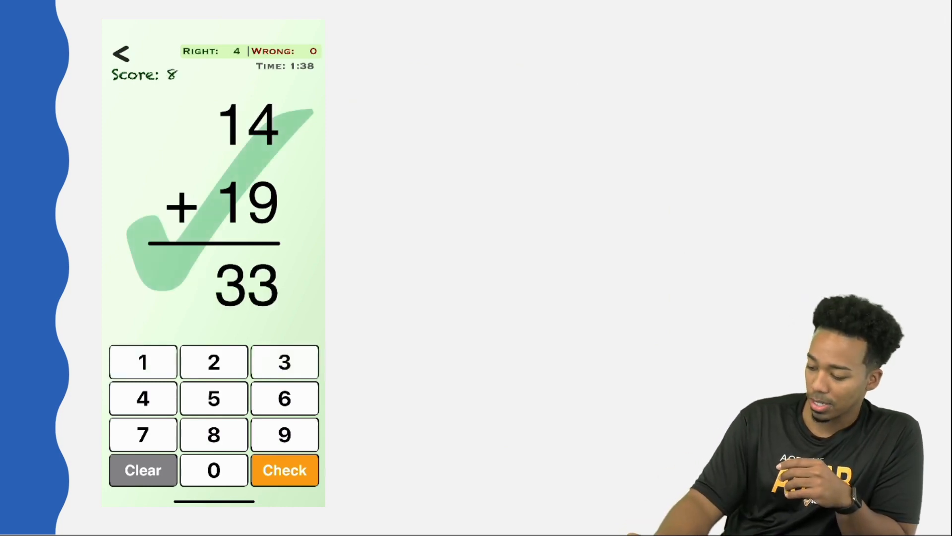